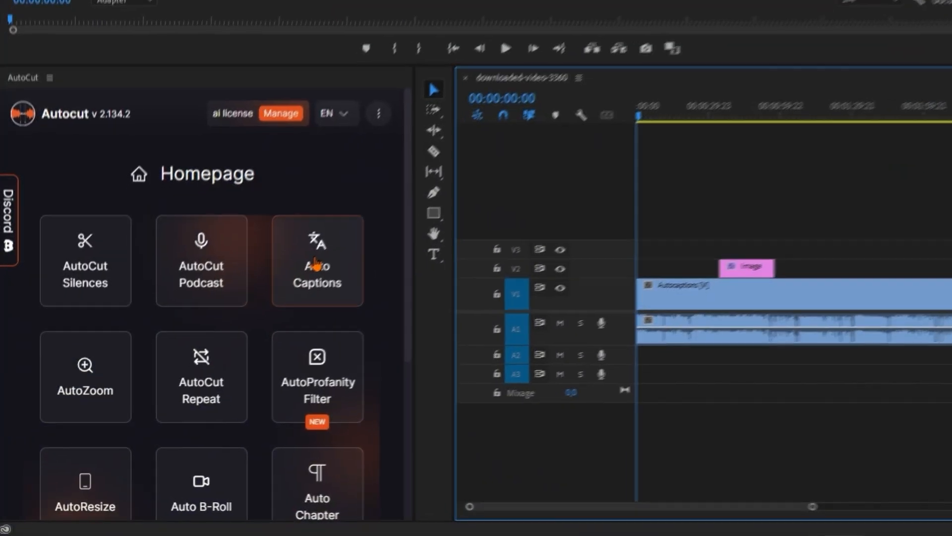
# Step: Open the Auto Captions tool from the AutoCut panel homepage
pyautogui.click(317, 267)
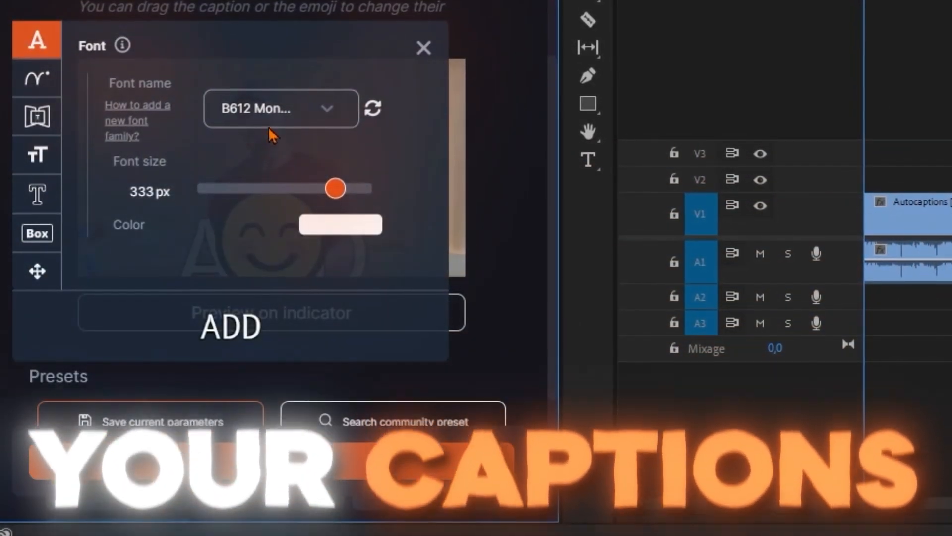
# Step: Shrink captions to 249 px, enable audio-synced highlighting and floating text, and browse community presets
pyautogui.moveTo(336, 188); pyautogui.dragTo(315, 198)
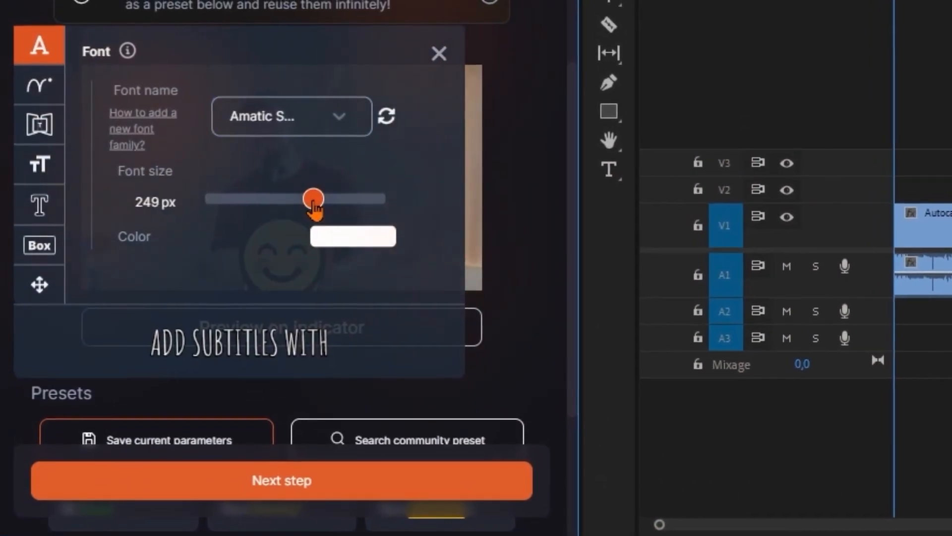
pyautogui.click(36, 90)
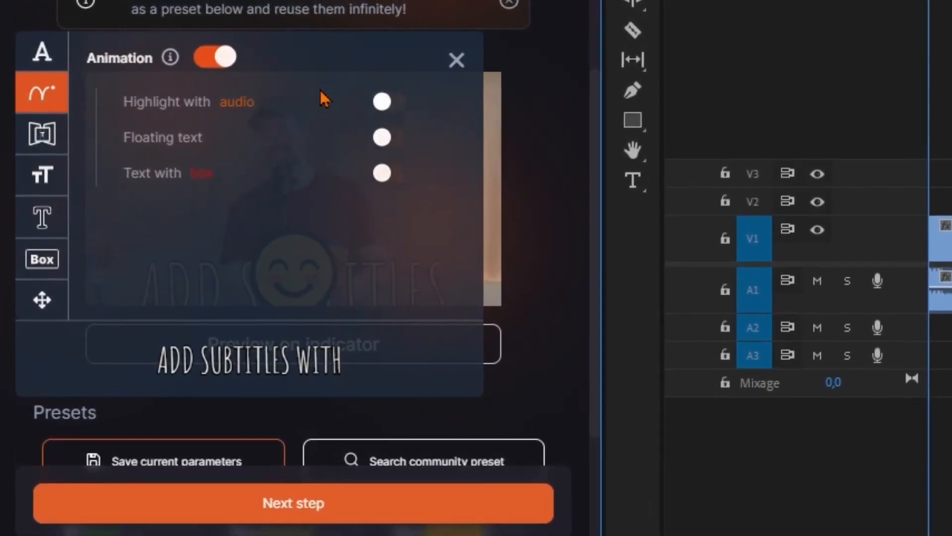
pyautogui.click(382, 102)
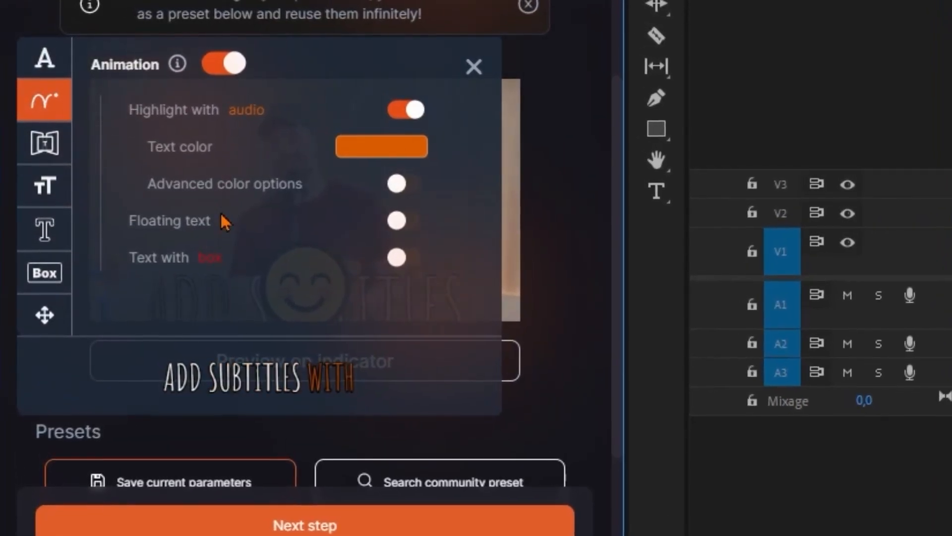
pyautogui.click(399, 228)
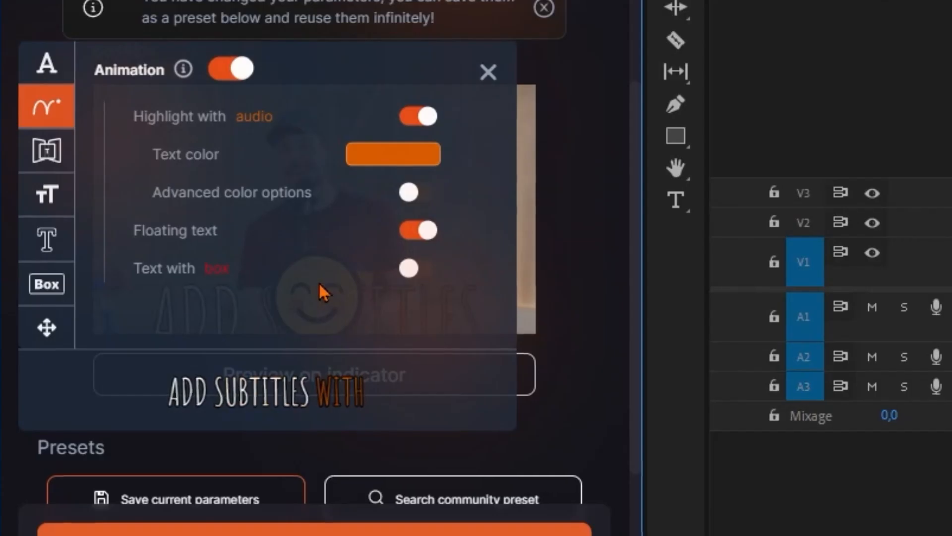
pyautogui.click(464, 512)
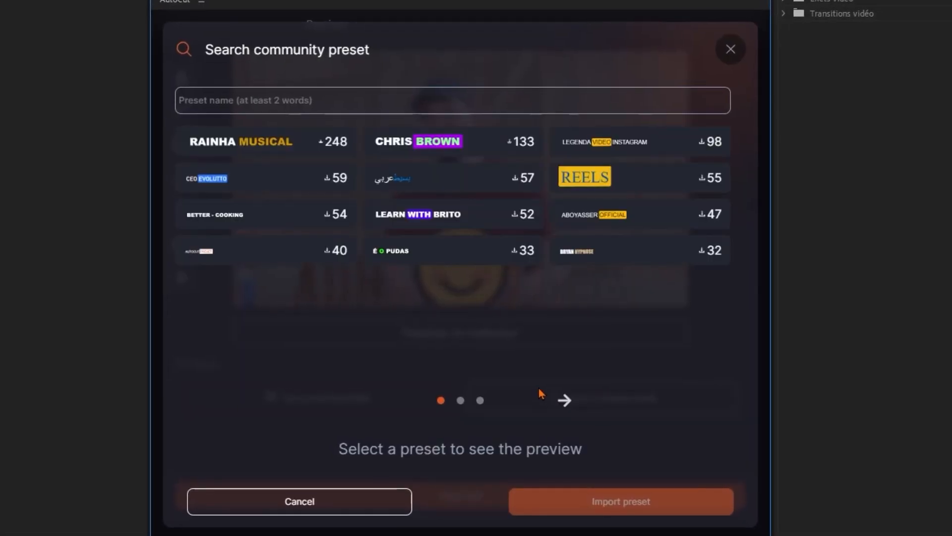
pyautogui.click(565, 400)
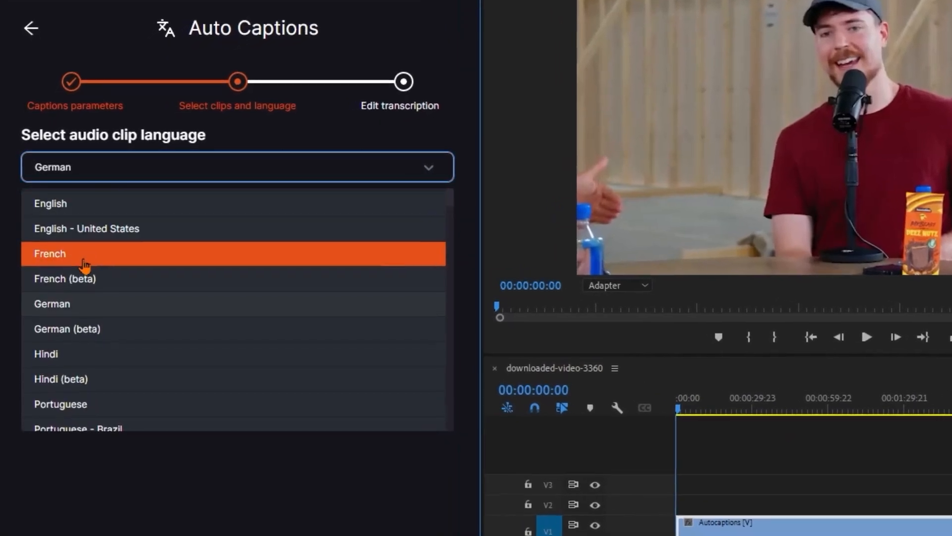
# Step: Choose French as the audio clip language for transcription
pyautogui.click(49, 254)
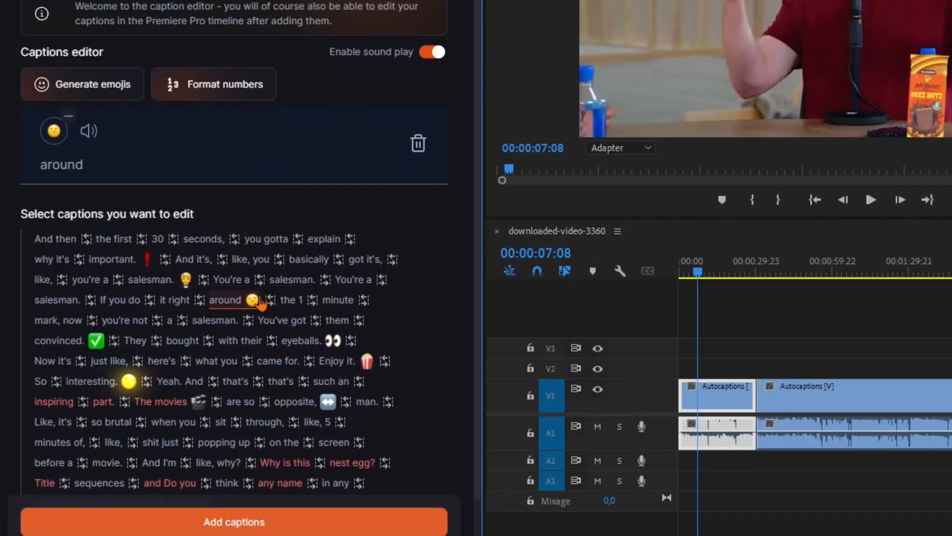
# Step: Select the word 'around' in the emoji-enriched captions to edit it
pyautogui.click(82, 84)
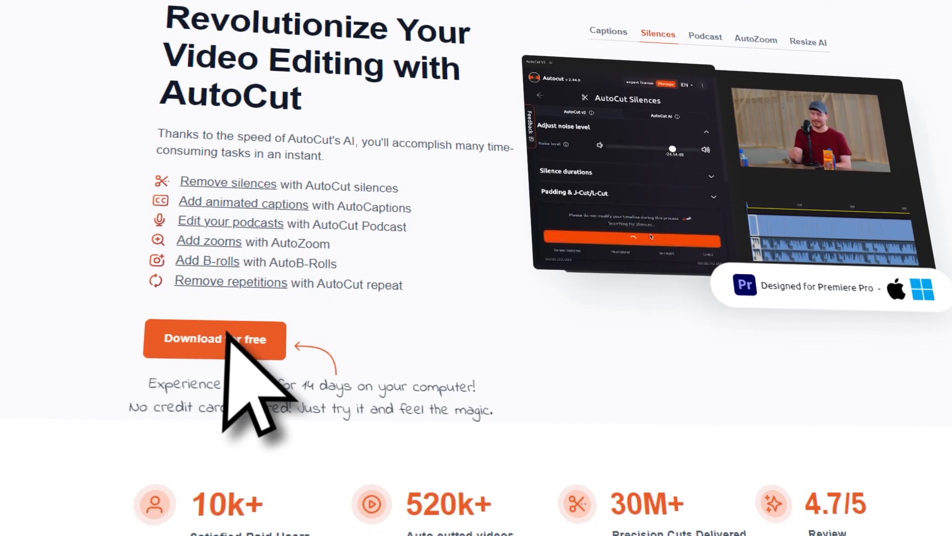
# Step: Scroll down the AutoCut website to its free download section
pyautogui.scroll(-3)
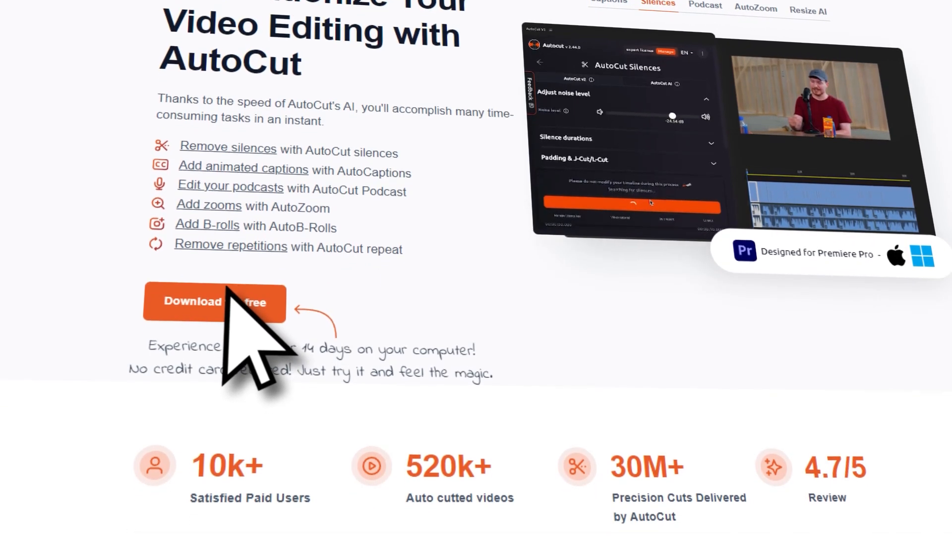